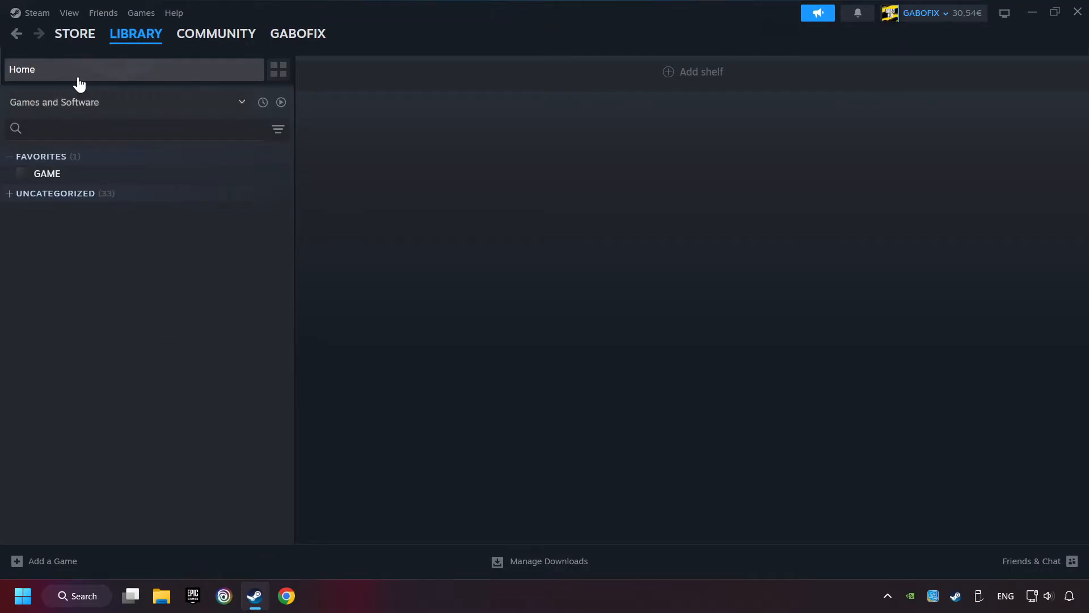
Step: Bring up Steam's Settings window from the Steam menu
click(36, 12)
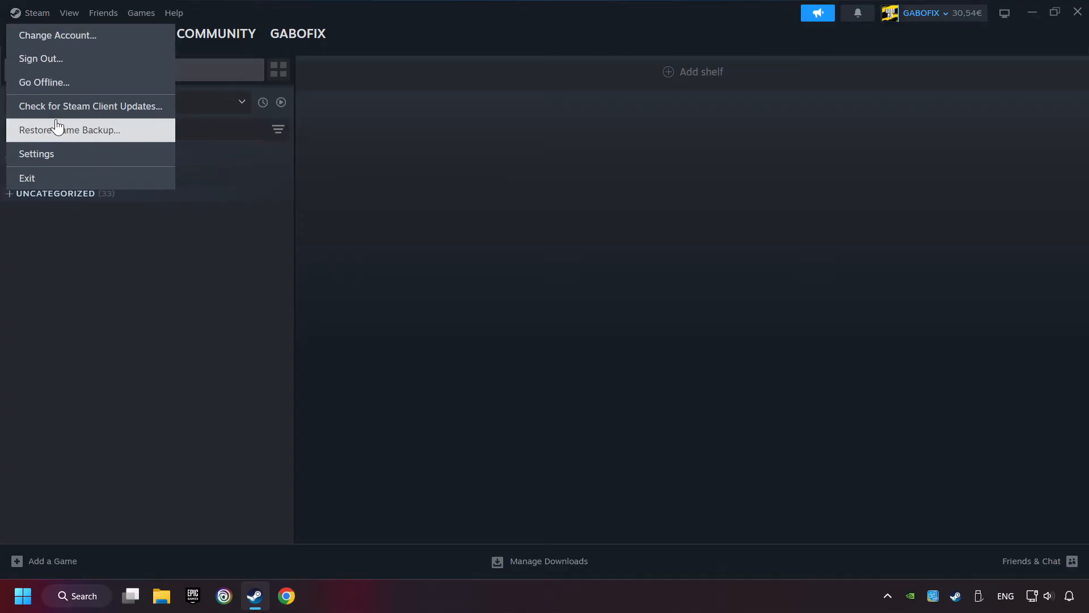
click(36, 153)
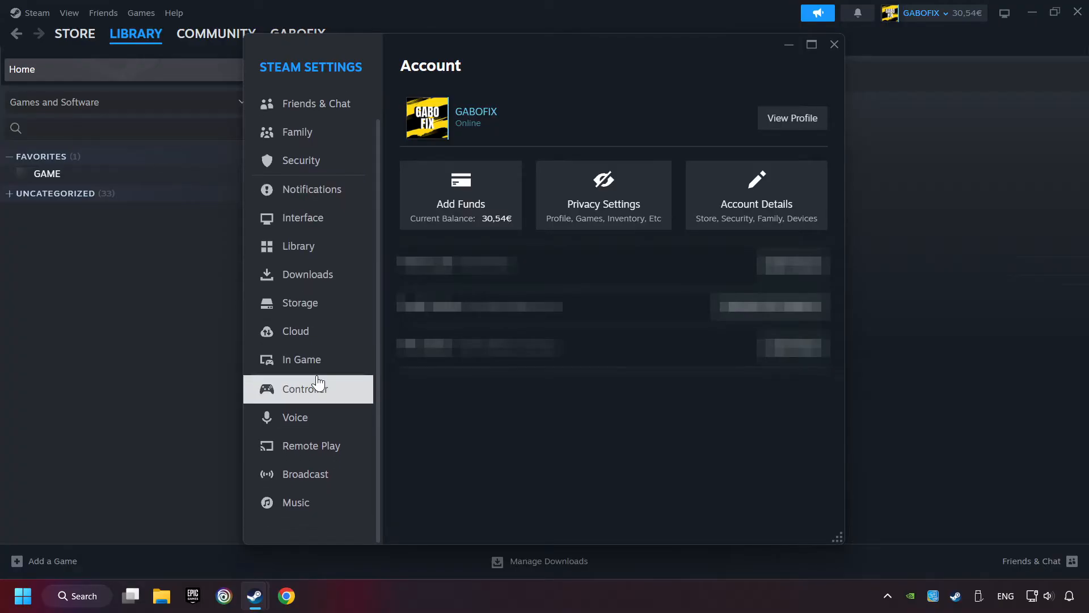
mouse_move(360, 393)
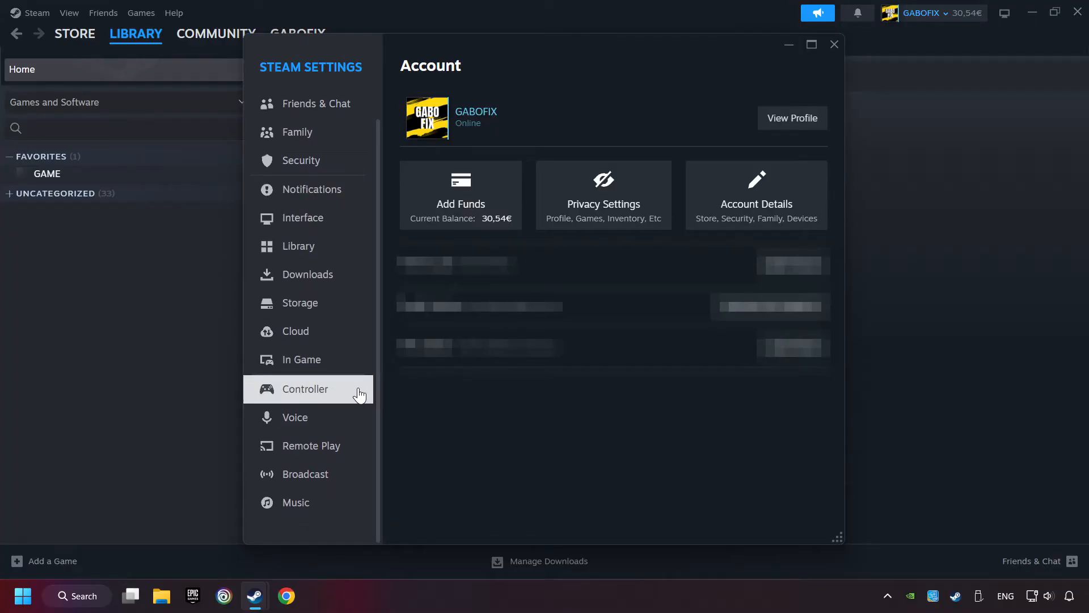
Step: Enable Steam Input for Xbox and Switch Pro controllers under Controller settings, then close Settings
click(304, 388)
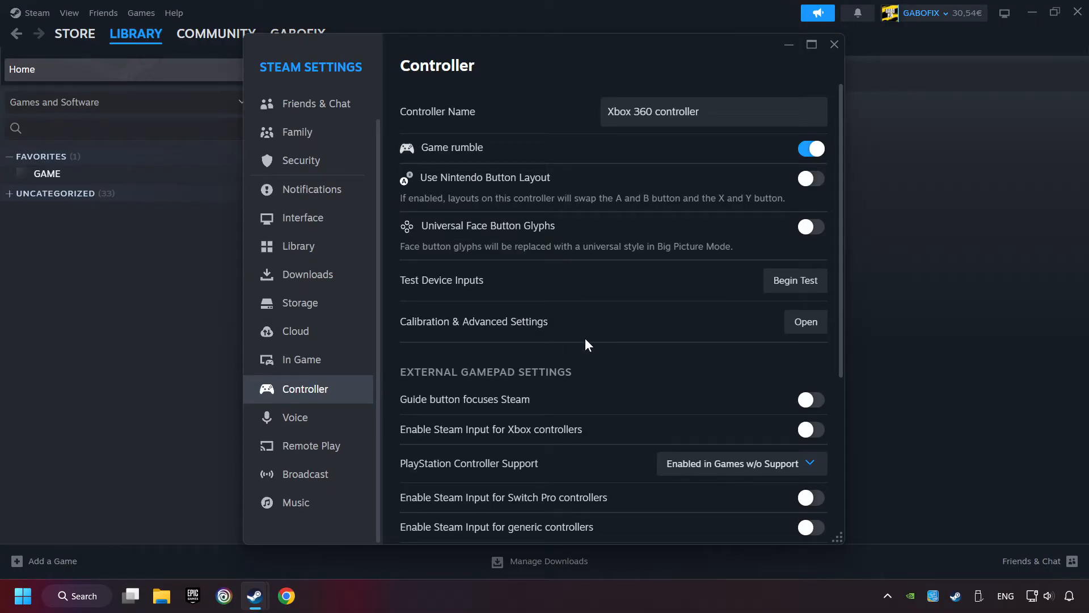
scroll(down, 3)
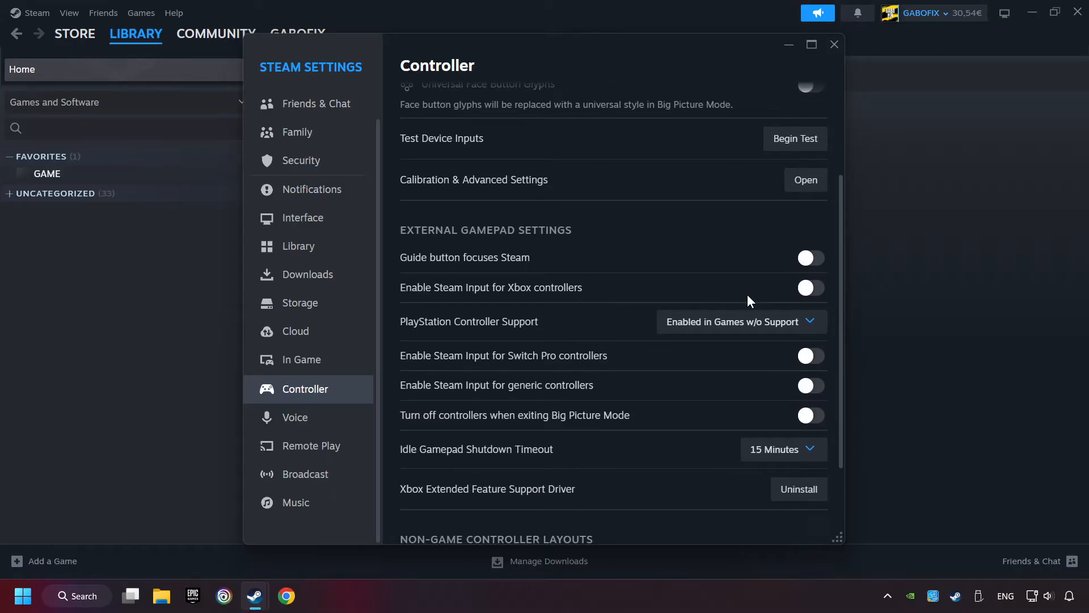
click(810, 287)
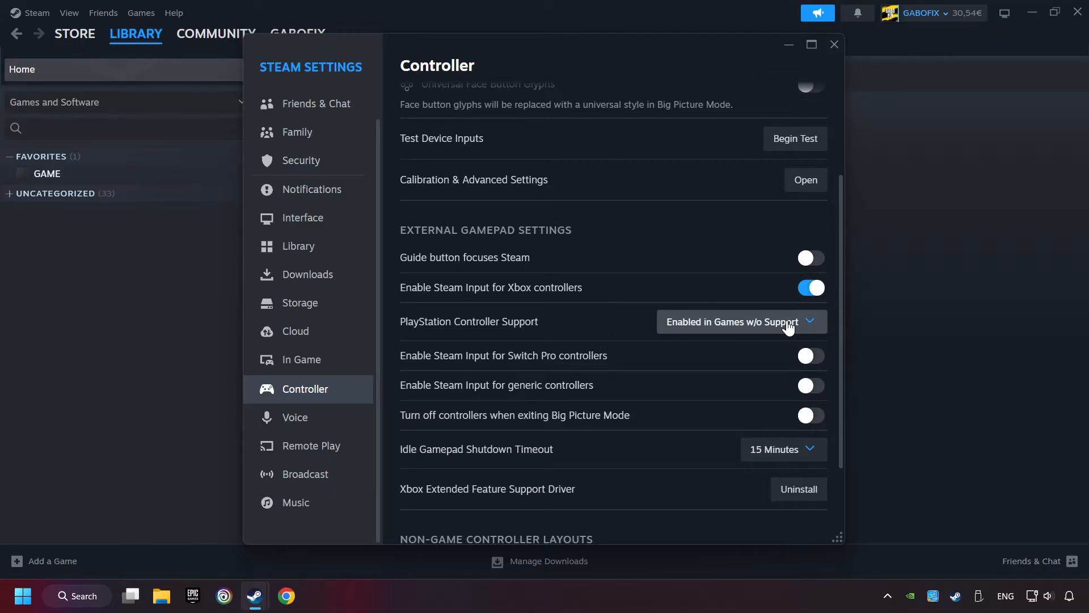
click(810, 355)
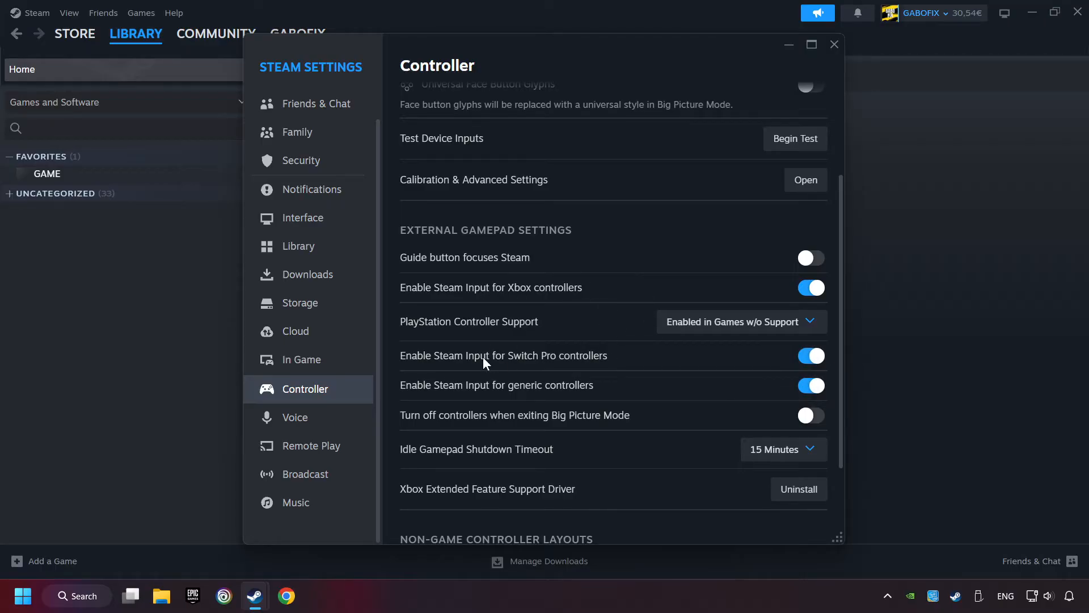
mouse_move(553, 305)
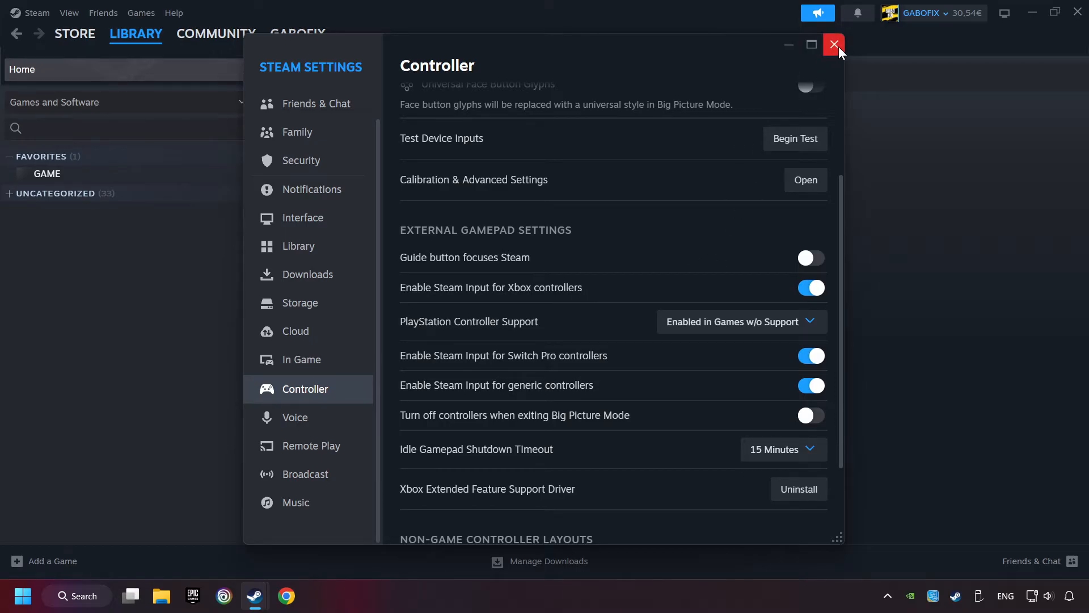
click(834, 44)
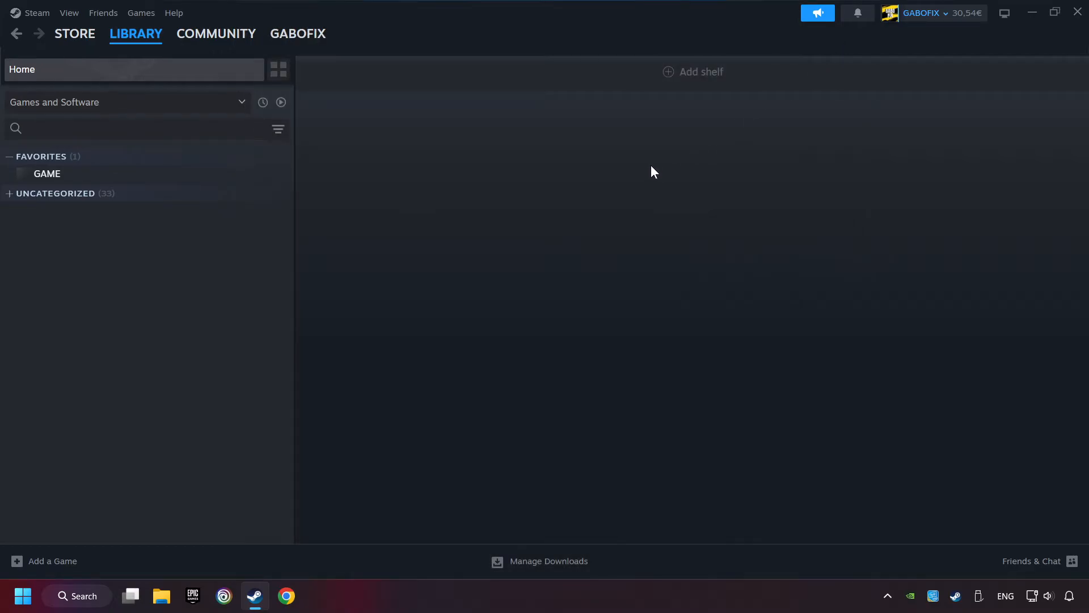
mouse_move(26, 566)
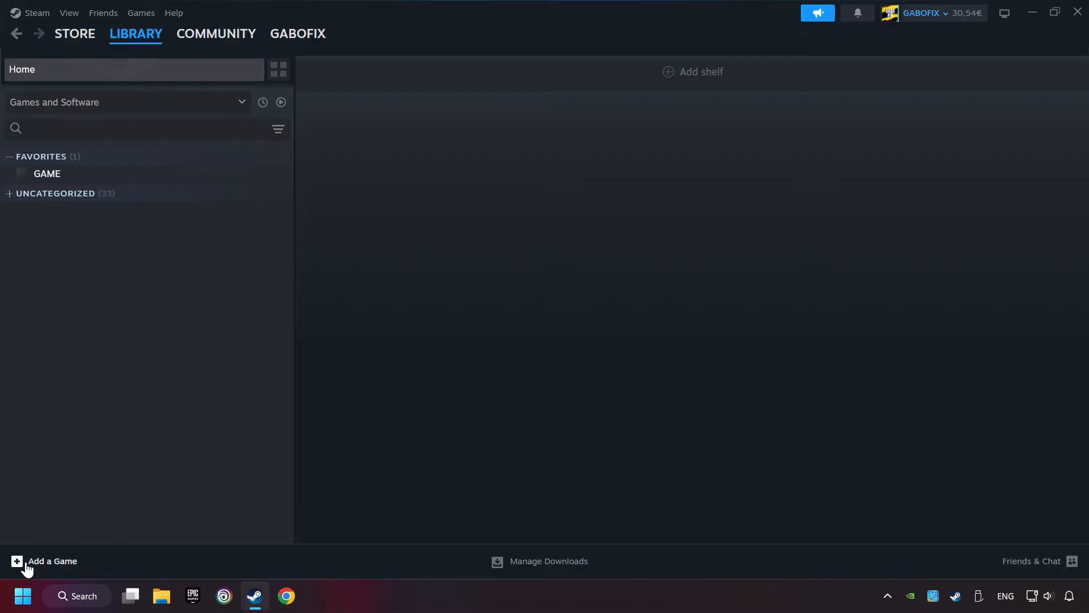
mouse_move(54, 568)
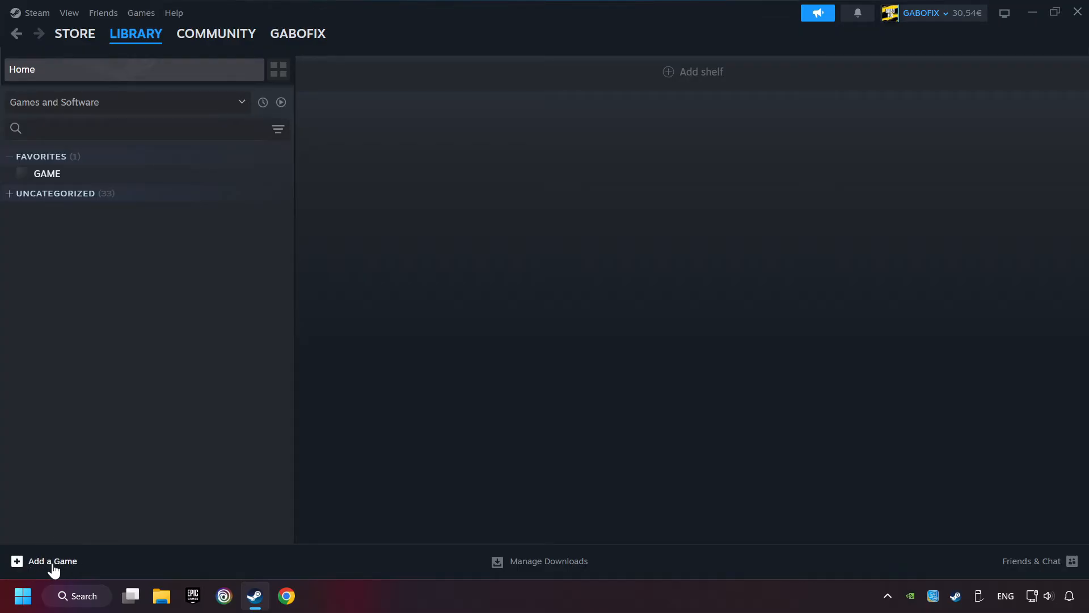
click(46, 560)
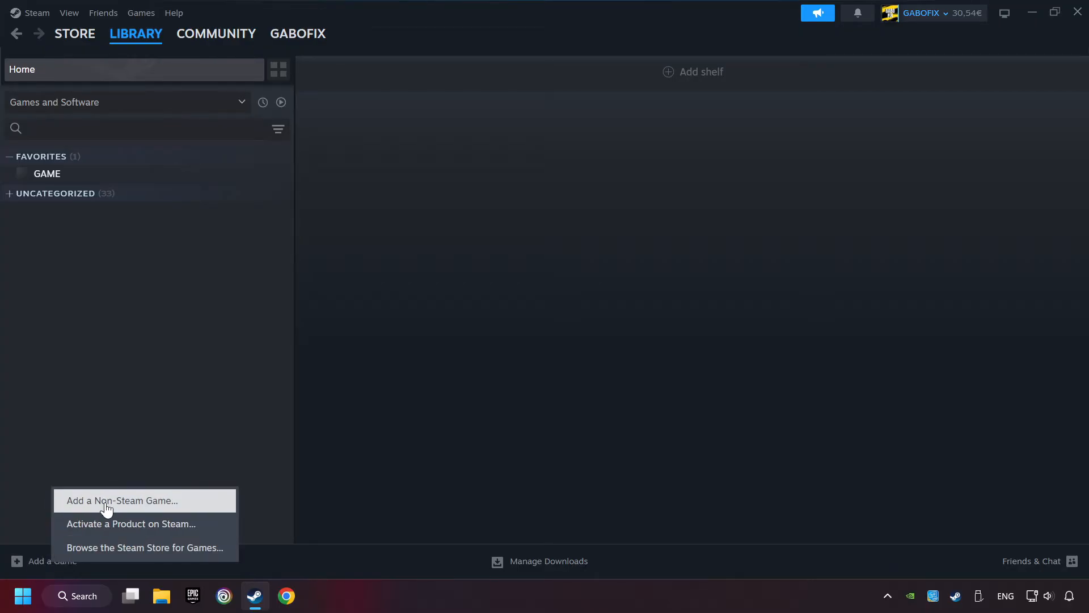
click(121, 500)
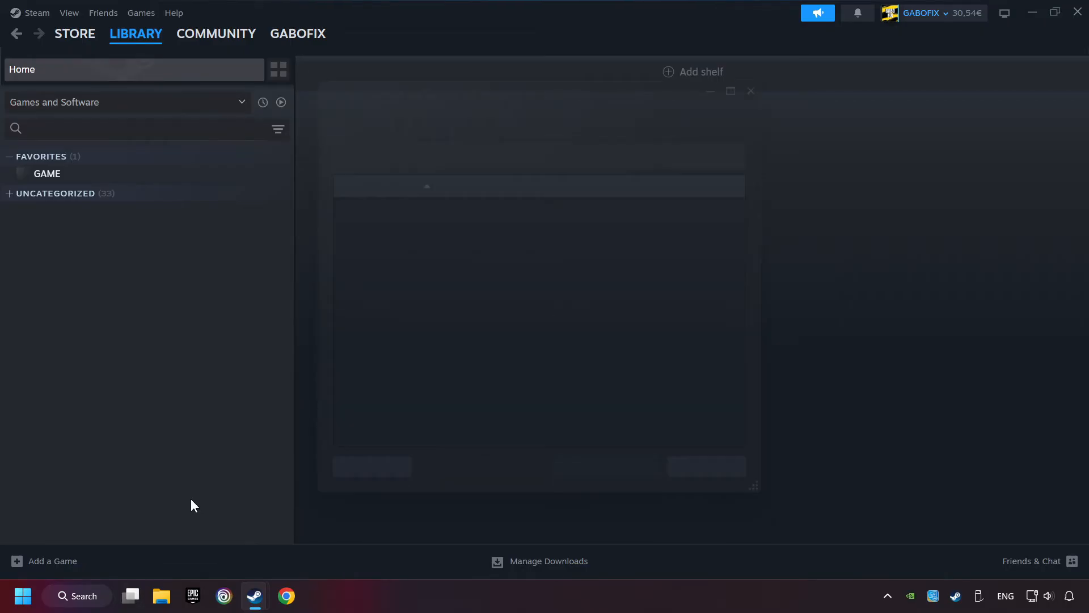
click(44, 561)
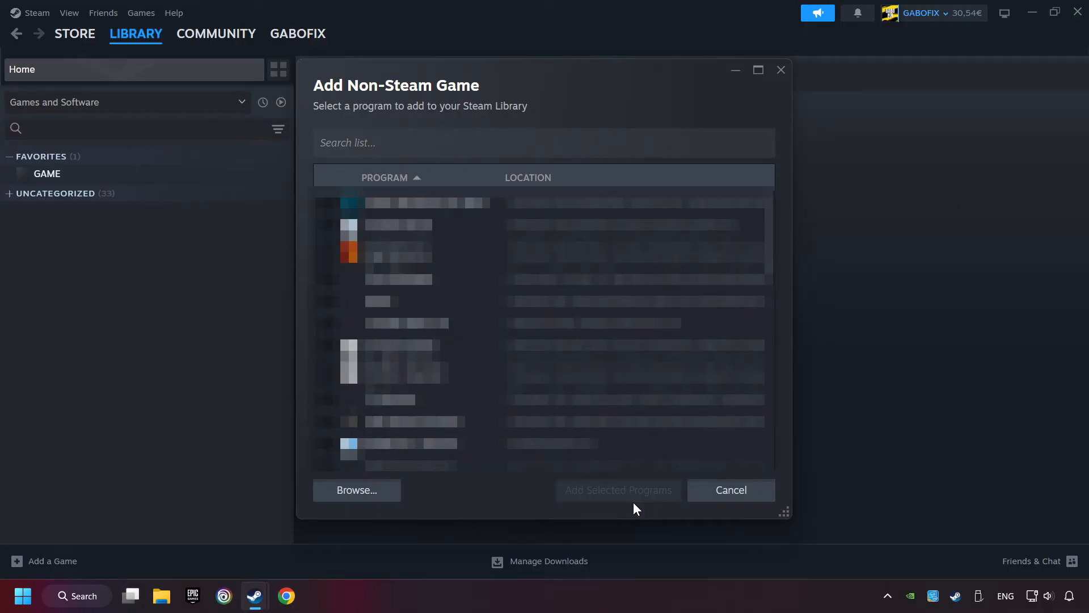
click(730, 490)
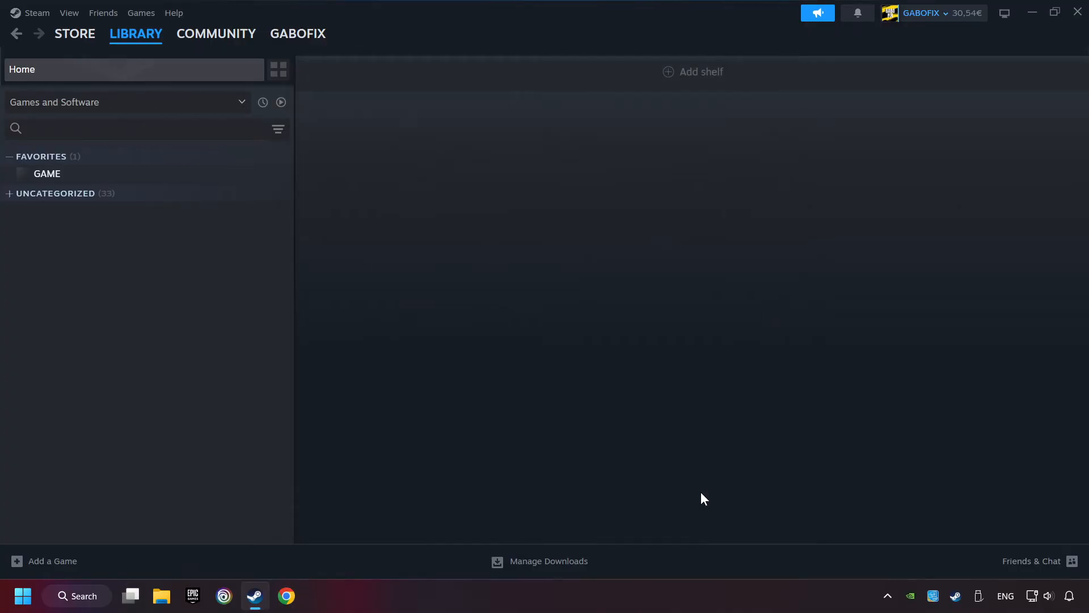
mouse_move(514, 426)
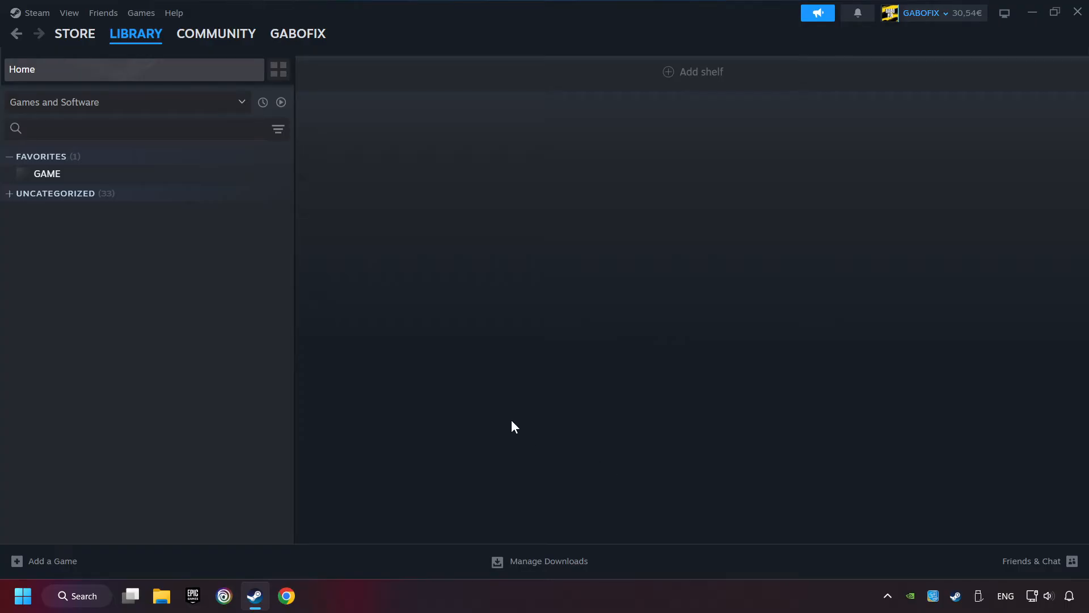
Step: Go to the GAME entry in the Library and bring up its Controller Settings
click(135, 33)
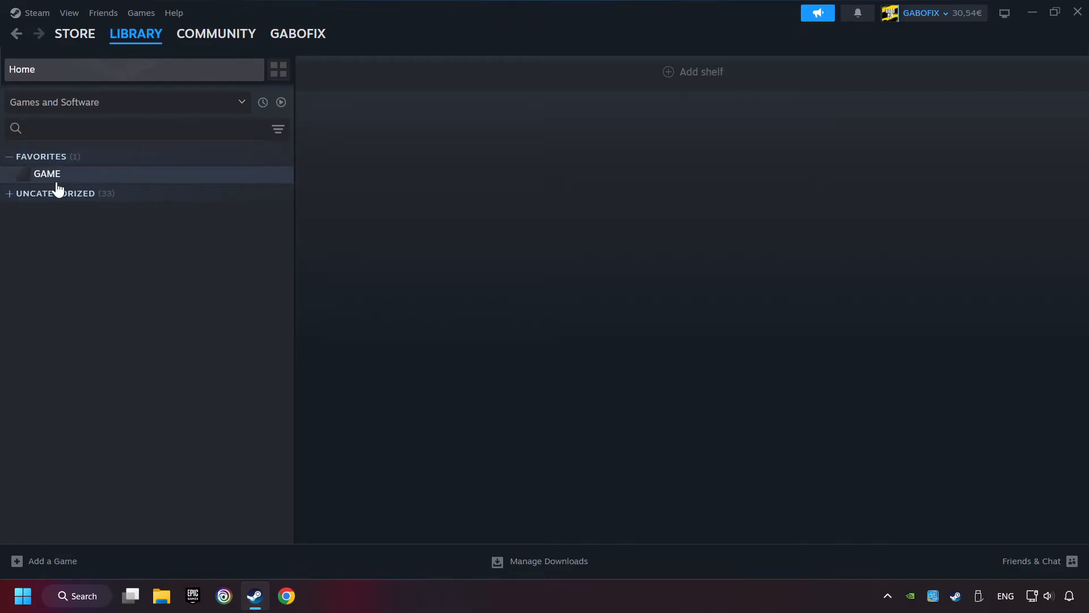
click(47, 174)
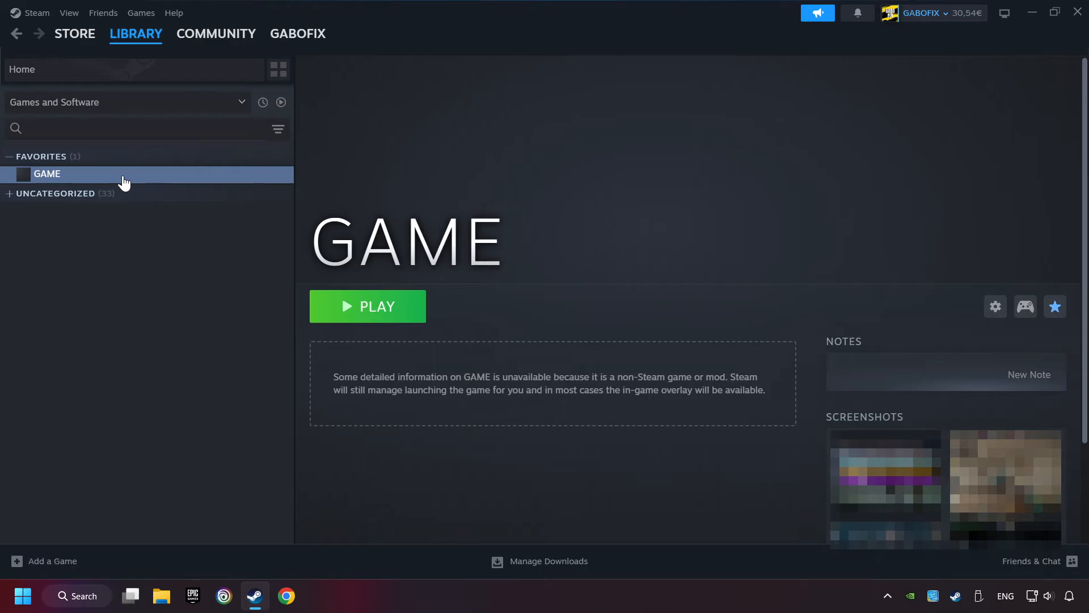
mouse_move(981, 295)
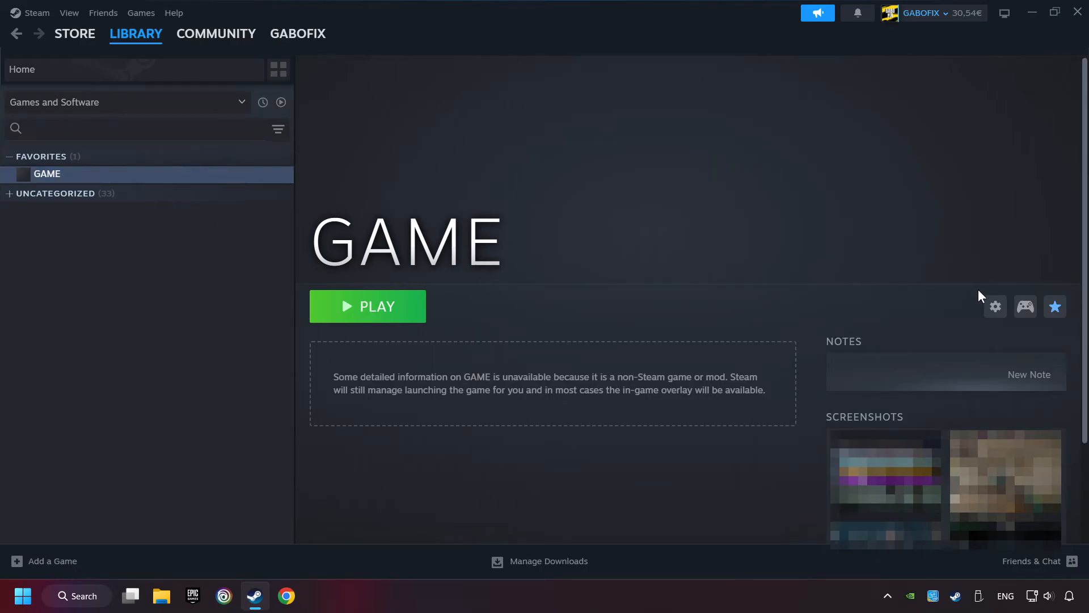
mouse_move(1024, 307)
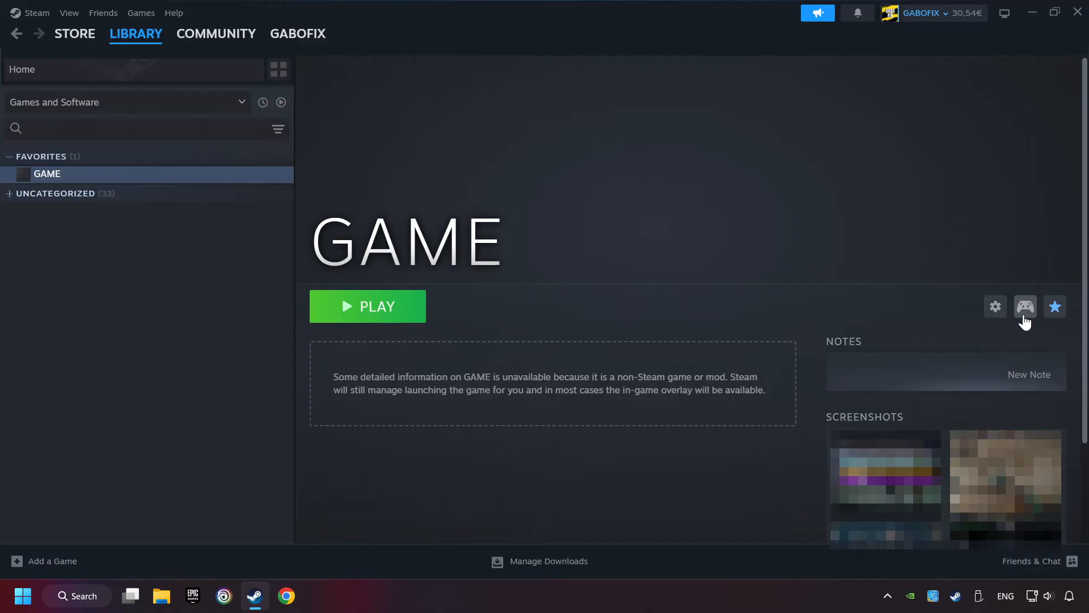
mouse_move(1027, 338)
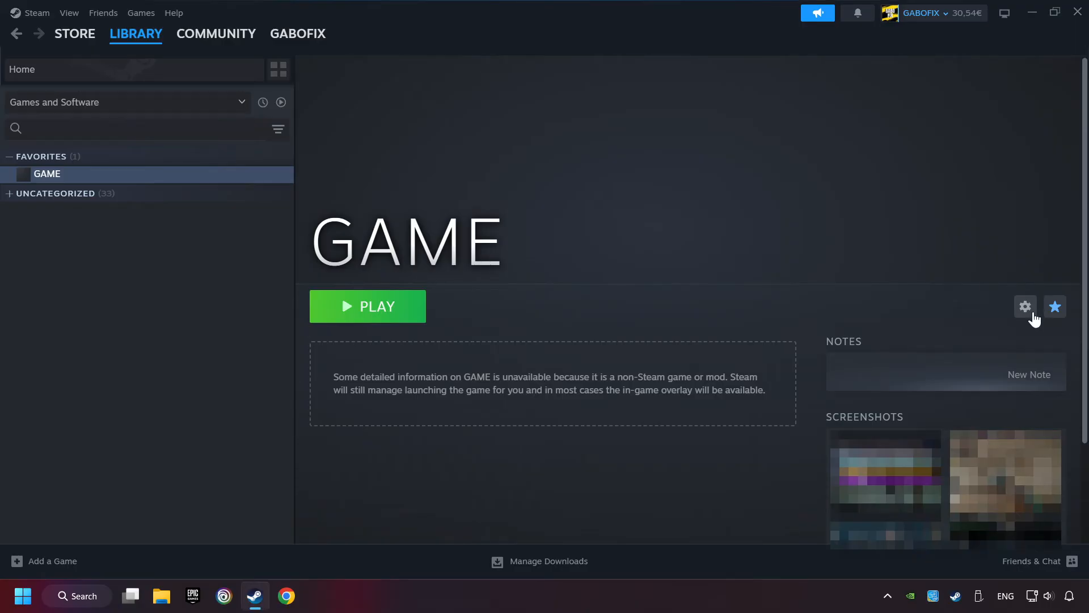
mouse_move(1038, 338)
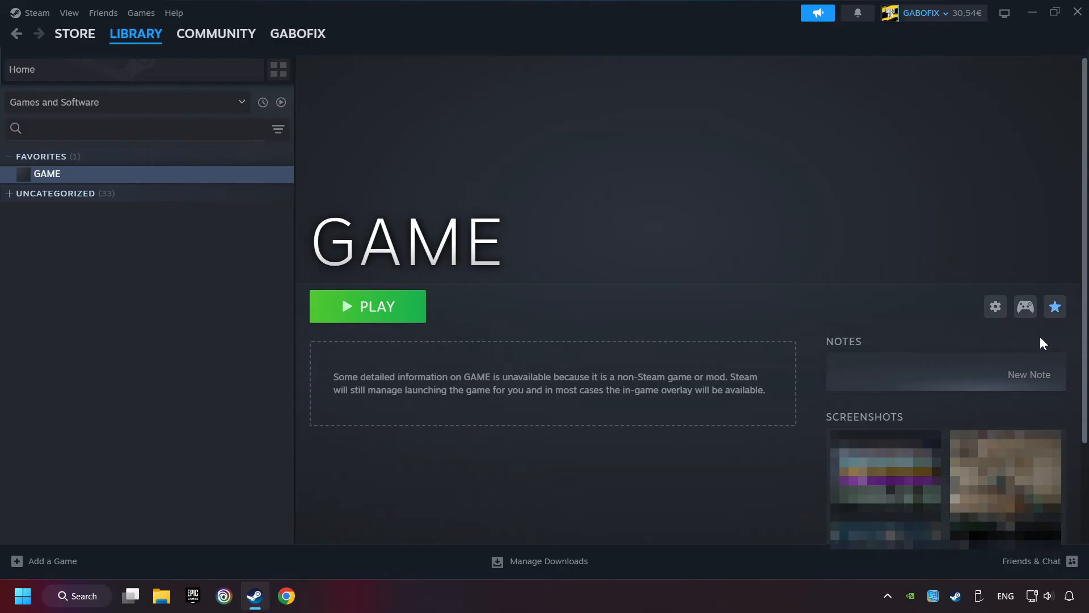
mouse_move(1026, 361)
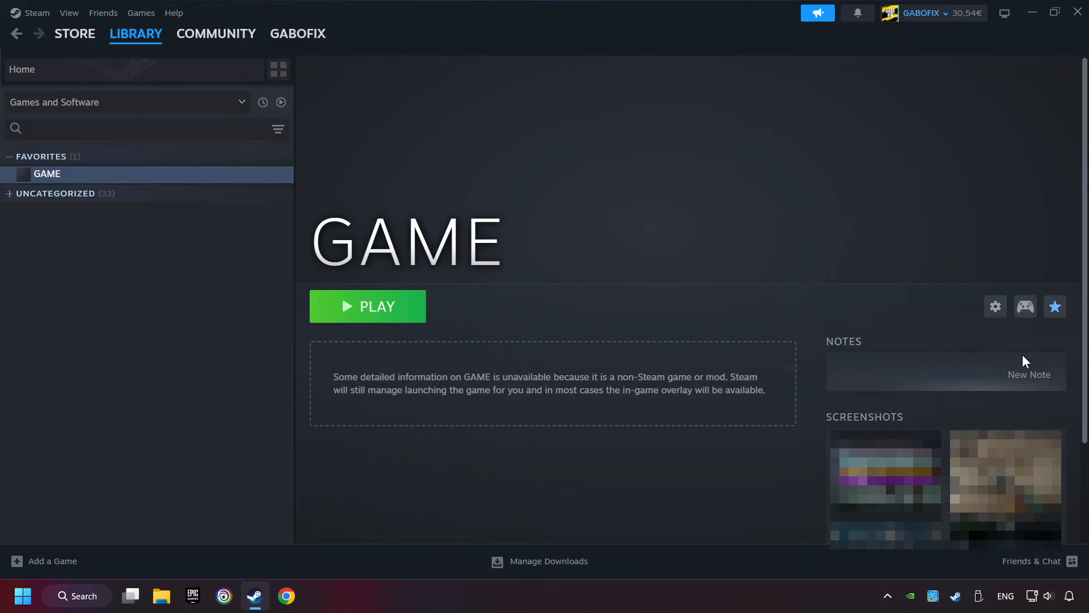
mouse_move(1026, 306)
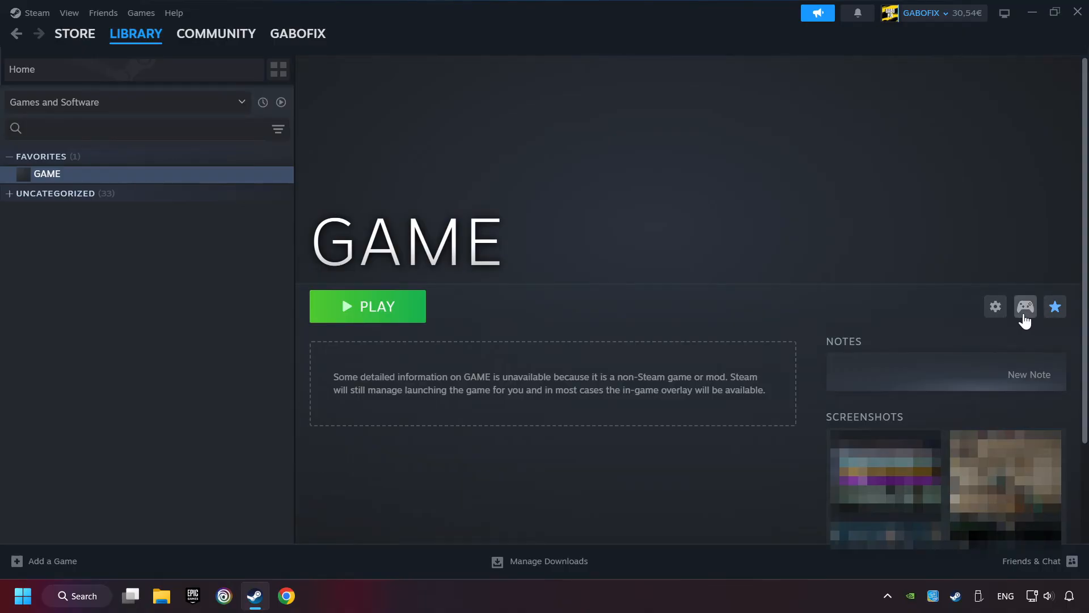
click(1025, 307)
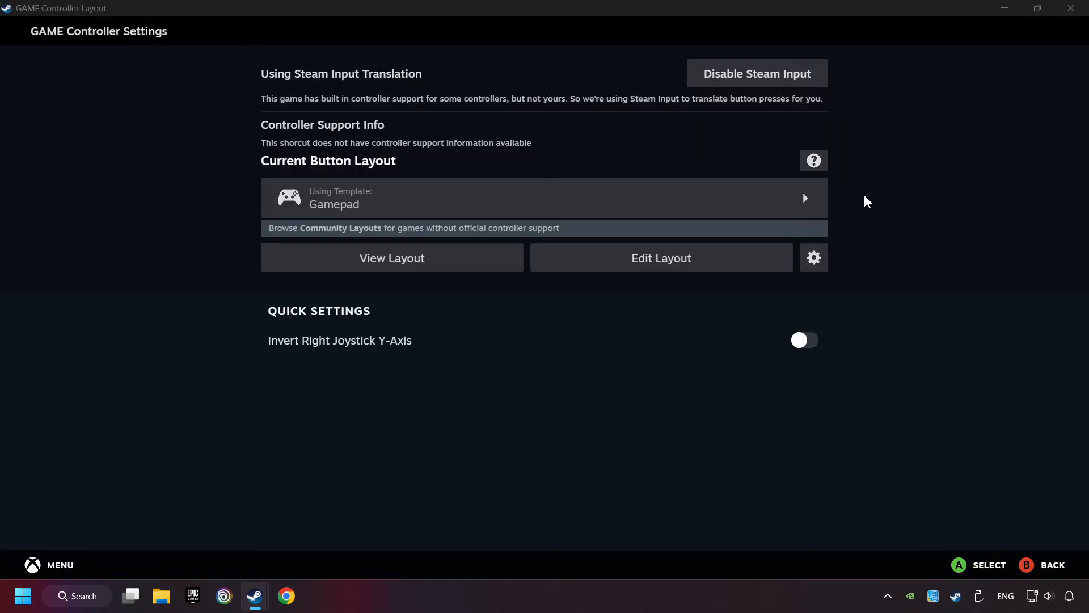
mouse_move(760, 92)
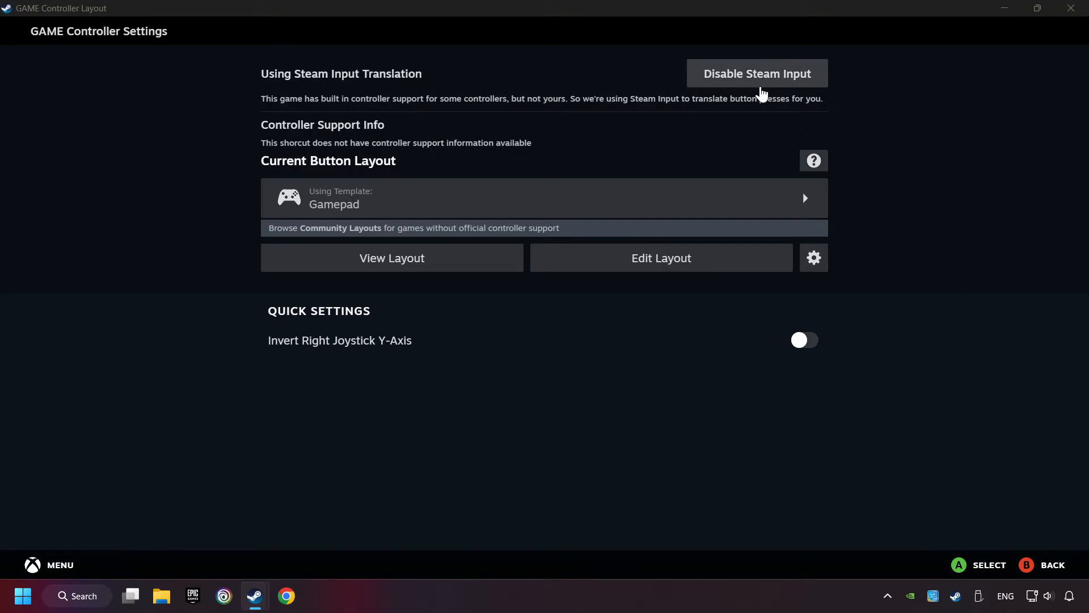
mouse_move(739, 126)
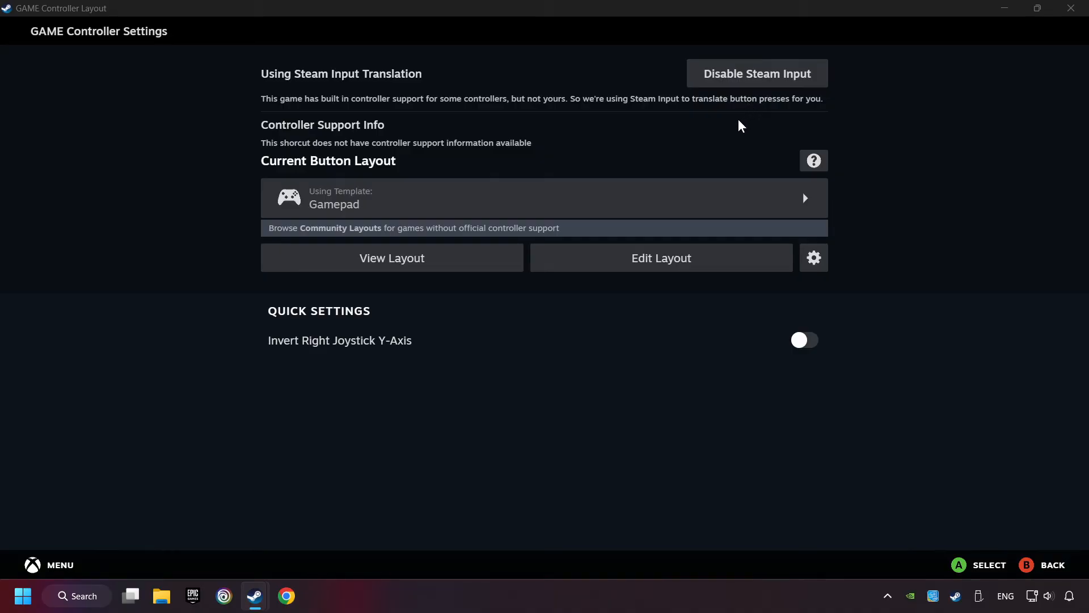
mouse_move(432, 207)
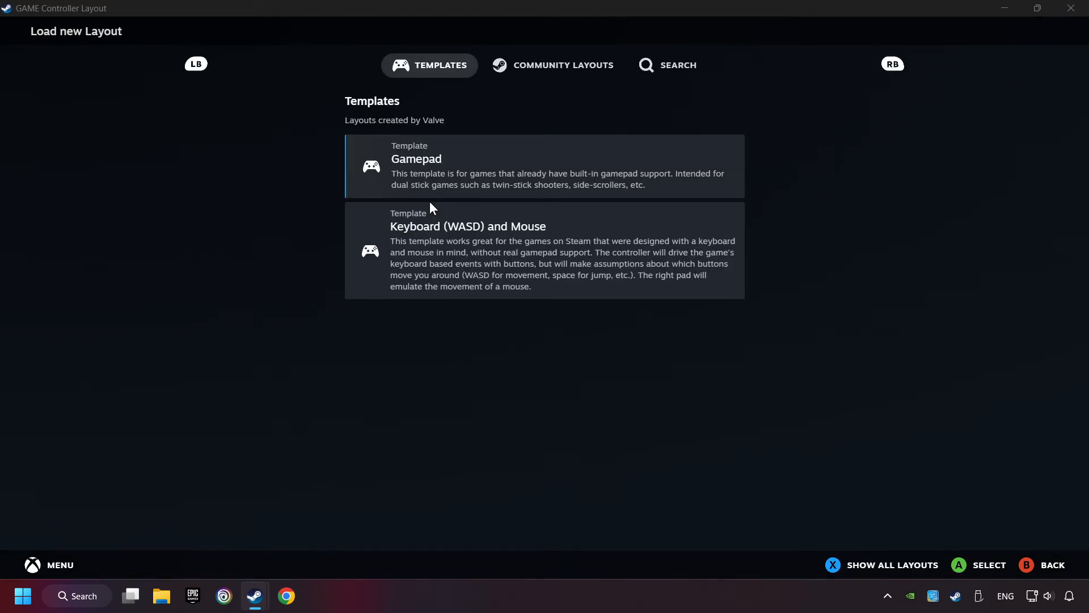
mouse_move(491, 172)
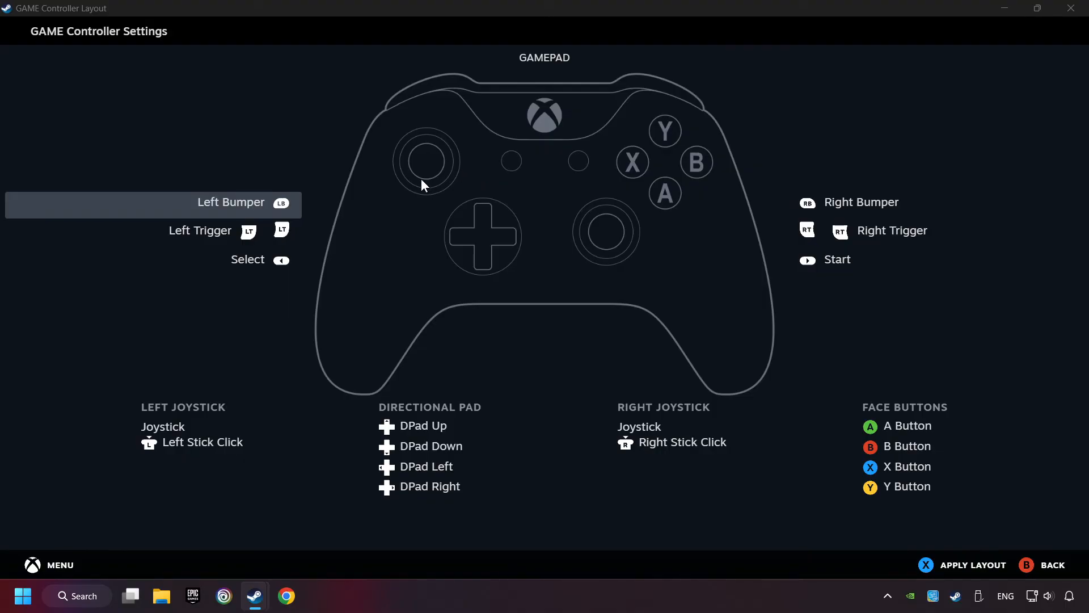
mouse_move(861, 245)
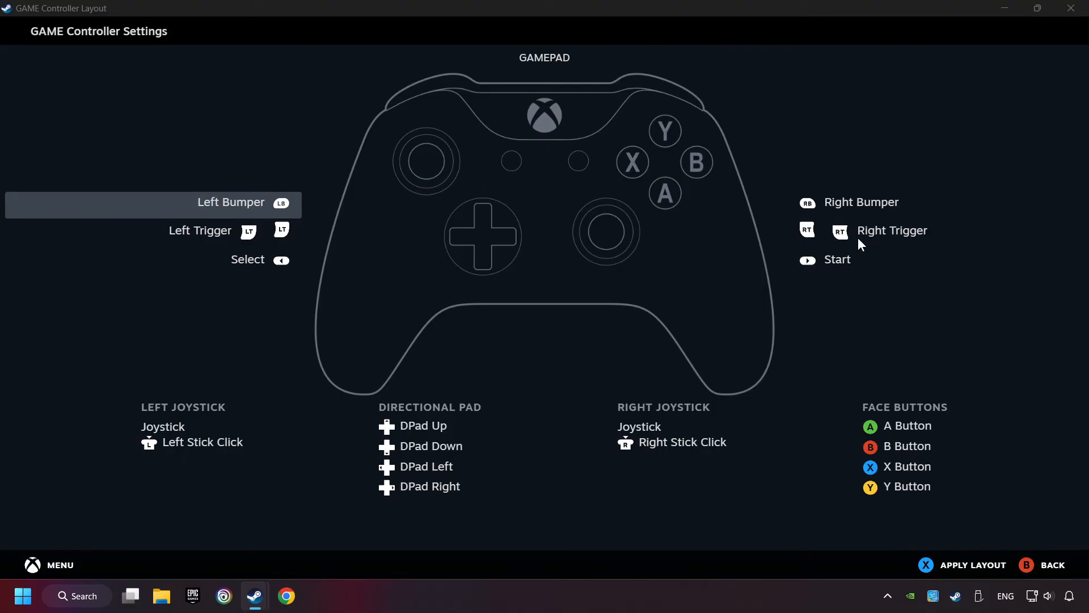
Step: Keep the Gamepad template for GAME and return to its Library page
click(892, 230)
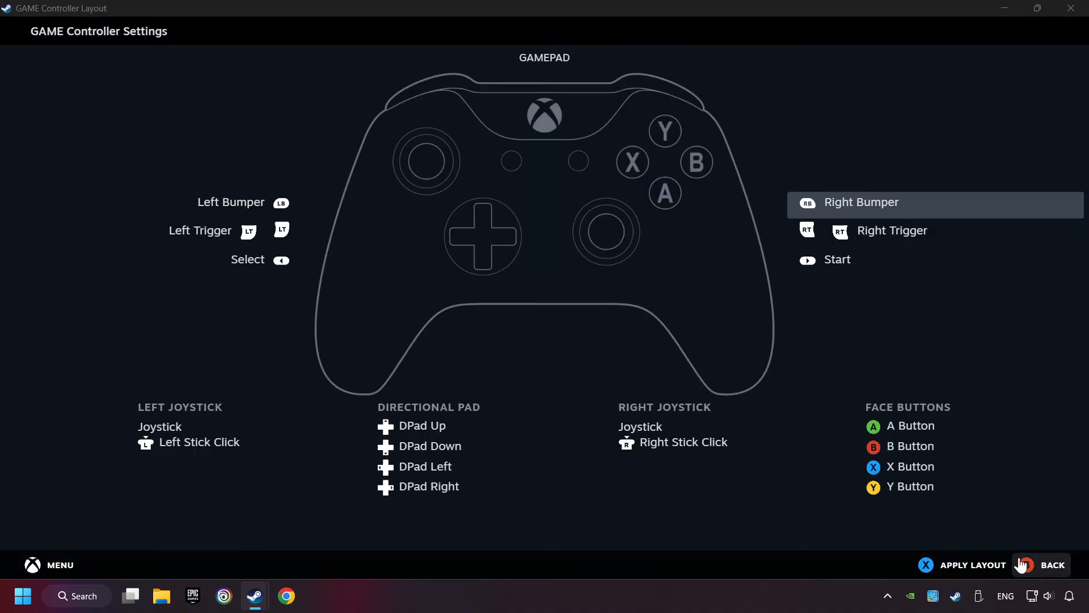
mouse_move(971, 564)
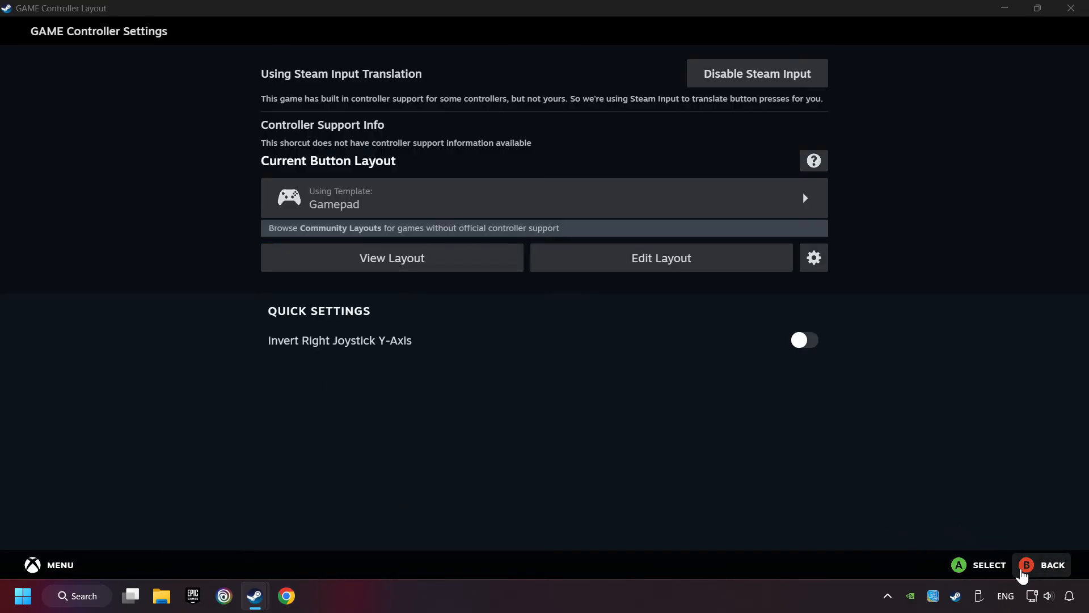
click(1040, 564)
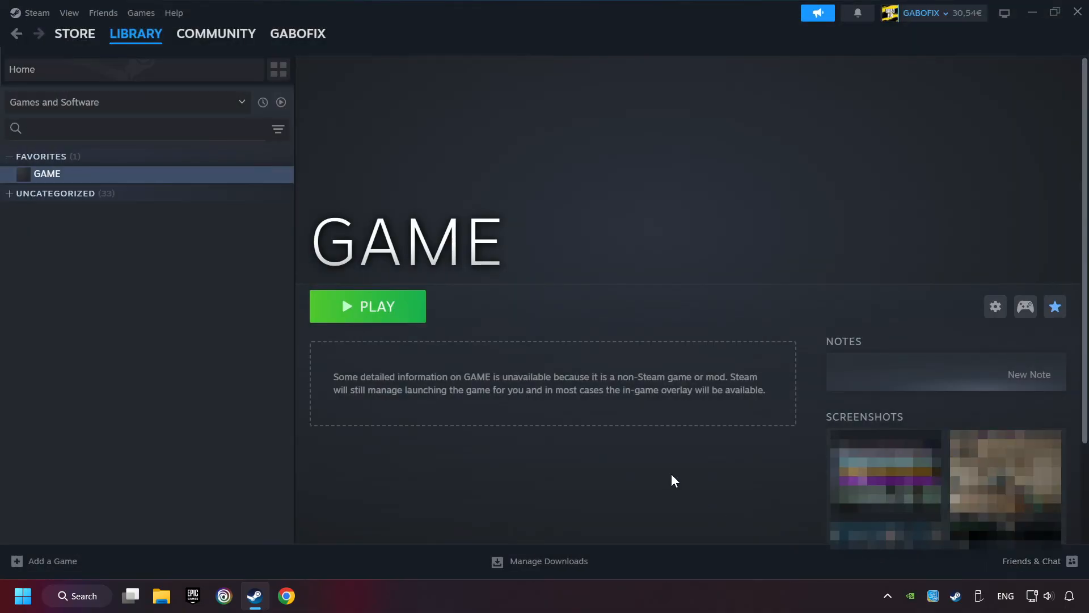